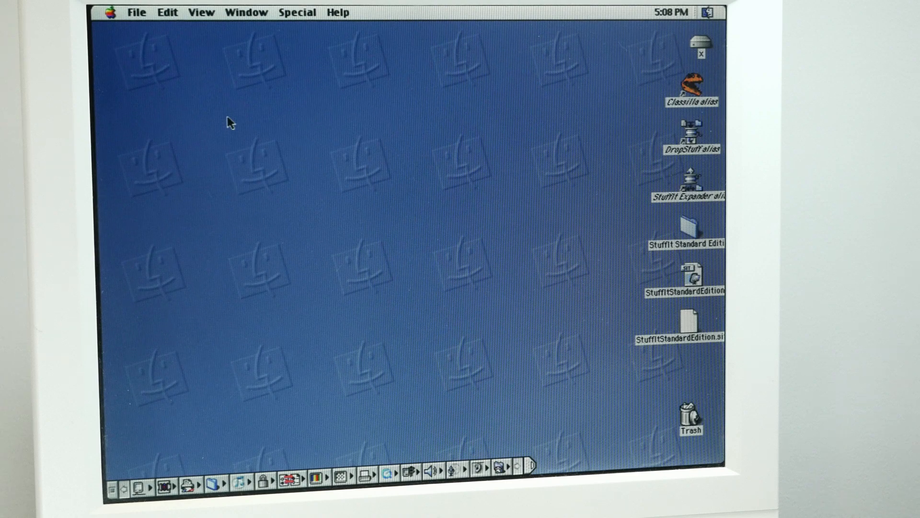
Show About This Computer, confirming Mac OS 9.2.2 and 384 MB built-in memory
click(110, 11)
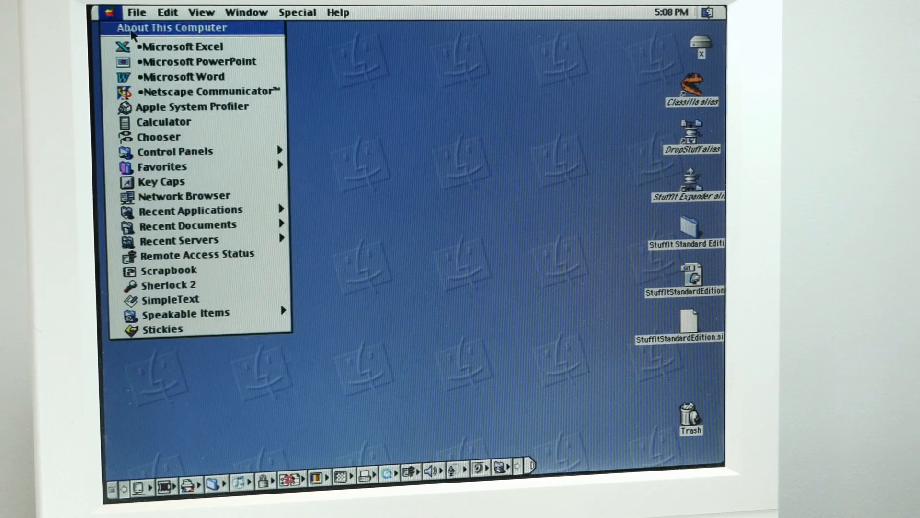
click(170, 27)
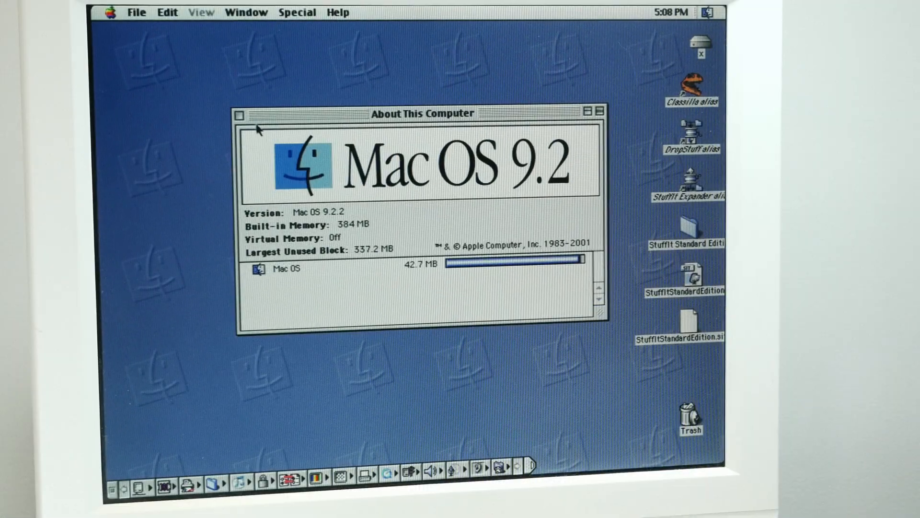
Close About This Computer and launch Apple System Profiler to see the G3 at 266 MHz
click(111, 12)
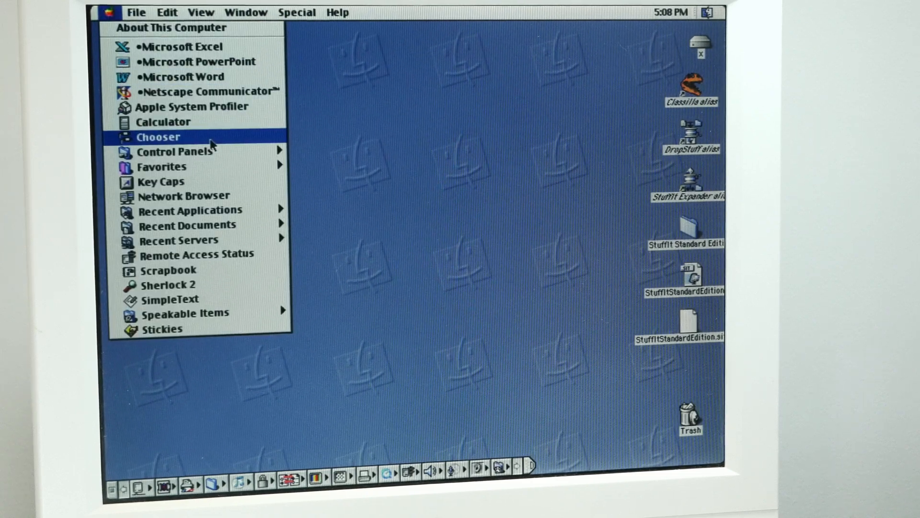
mouse_move(190, 106)
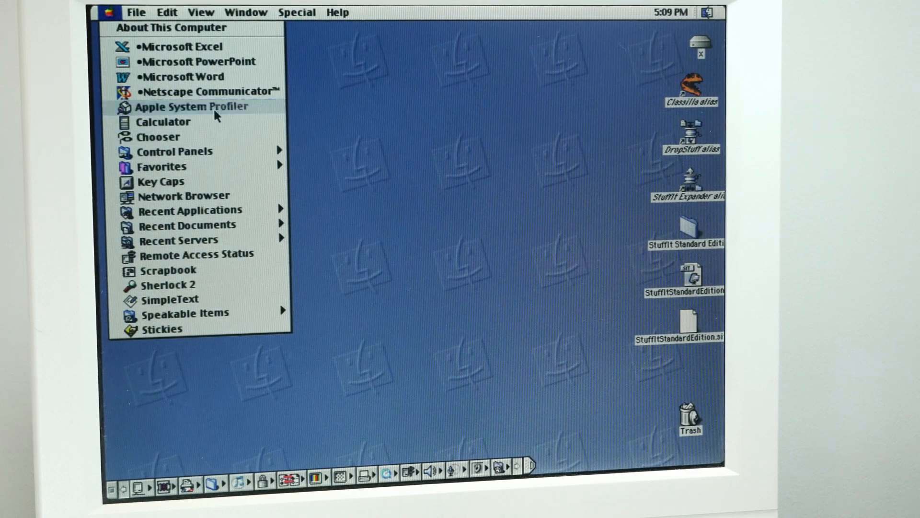
click(191, 106)
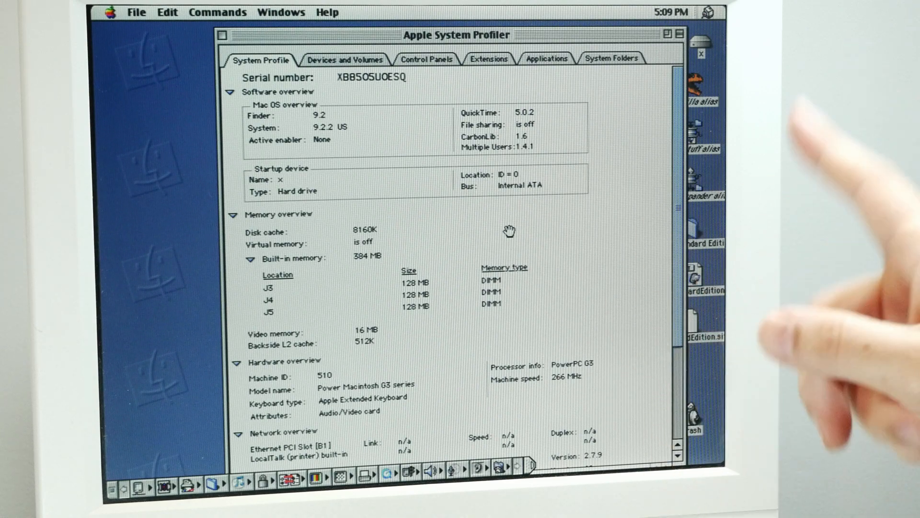
mouse_move(822, 235)
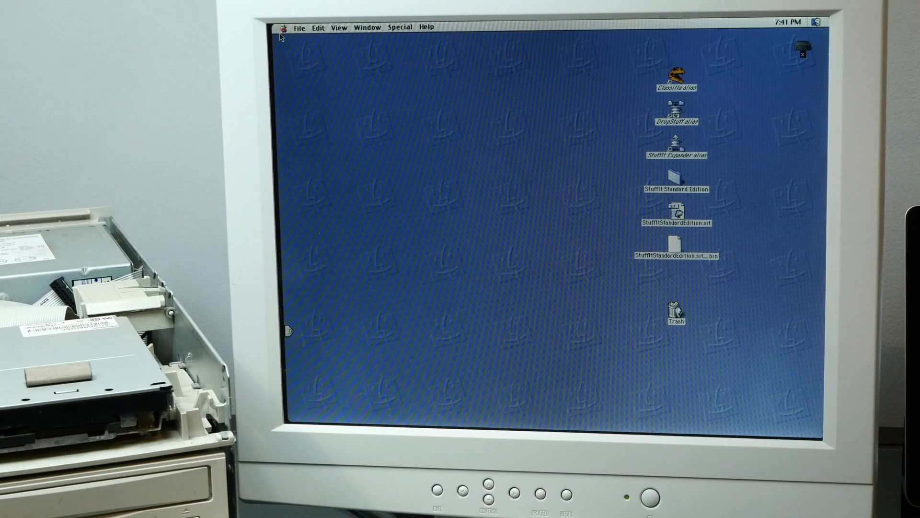
click(285, 28)
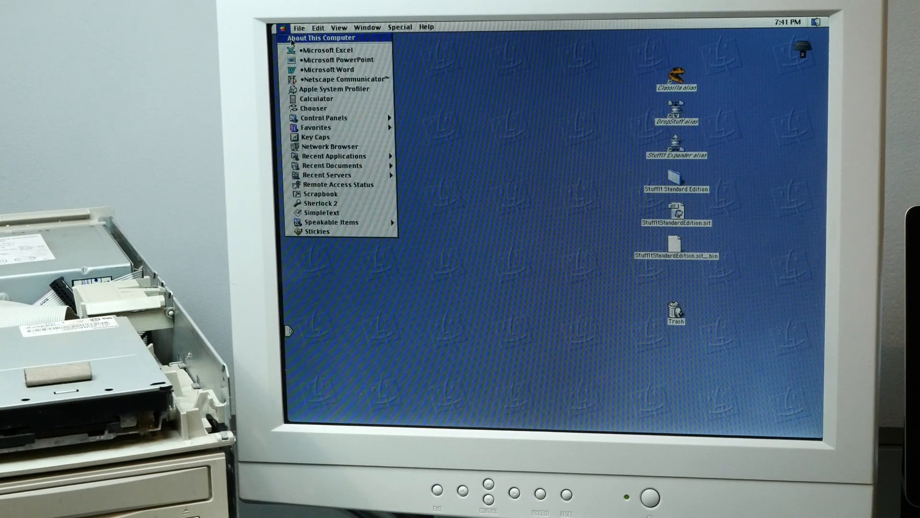
click(321, 37)
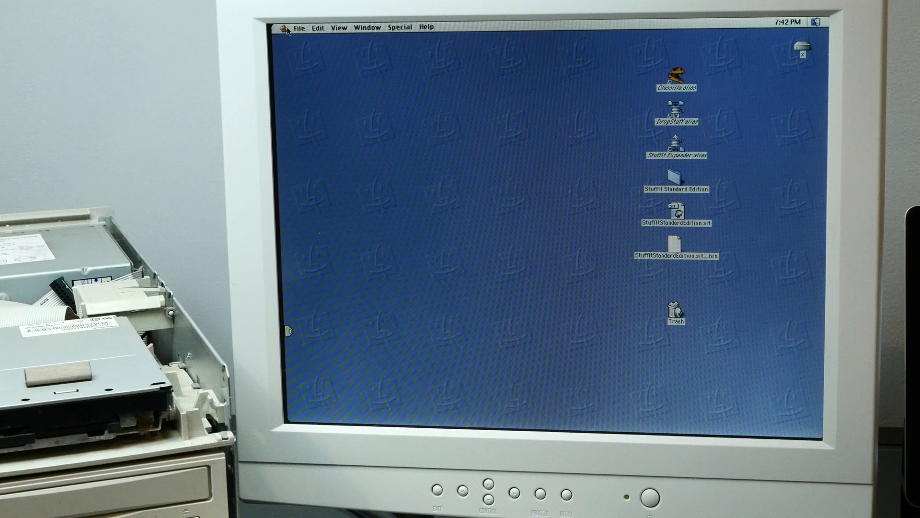
click(287, 28)
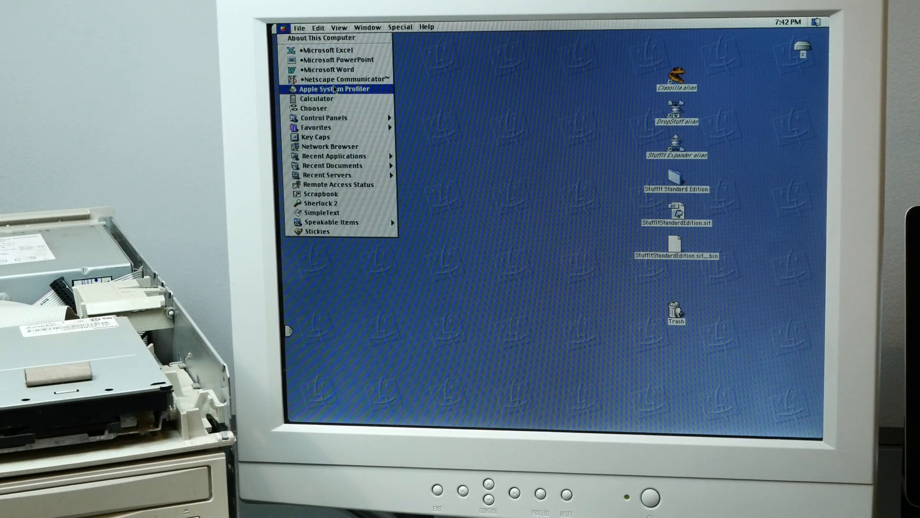
Launch Apple System Profiler, then close its window before the profile finishes loading
click(335, 89)
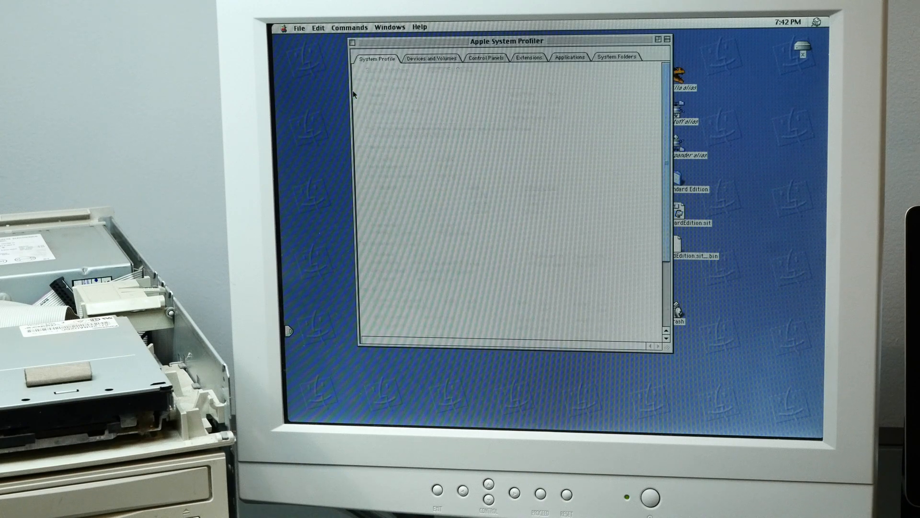
click(379, 58)
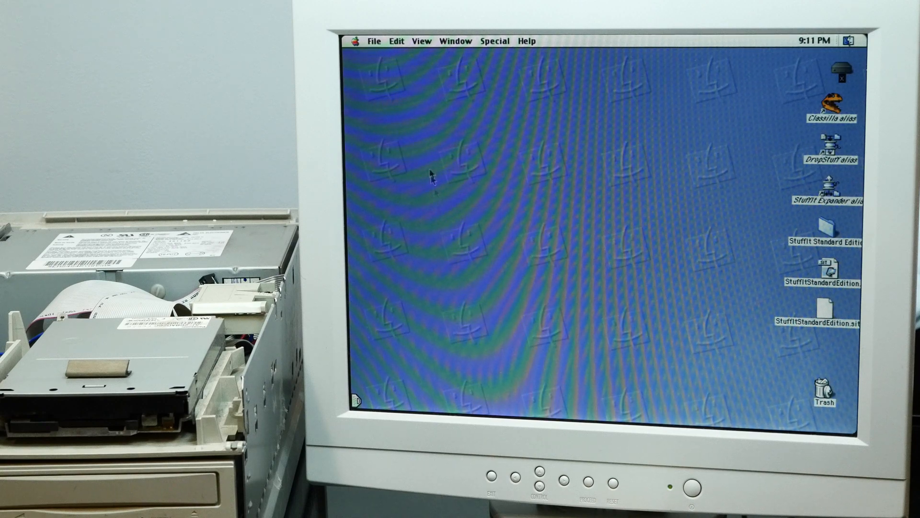
Launch Apple System Profiler, confirm the G4 at 366 MHz, and close it
click(356, 41)
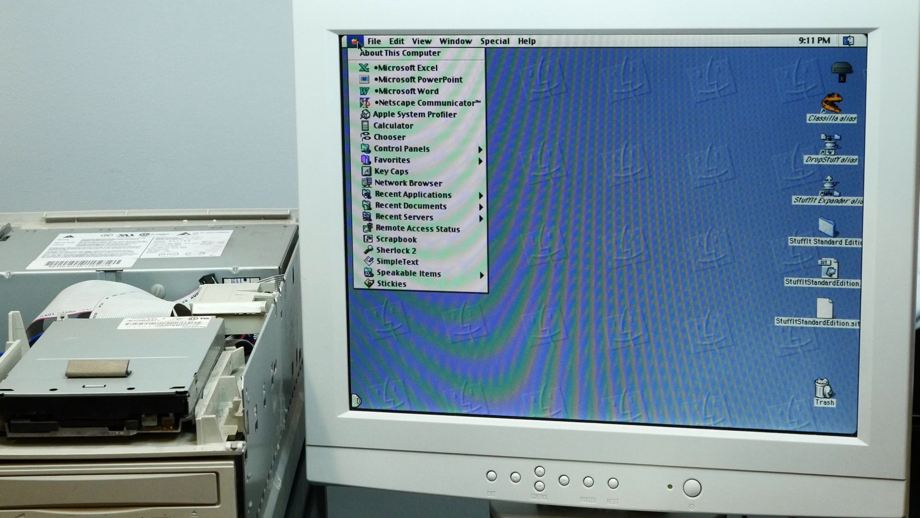
mouse_move(413, 114)
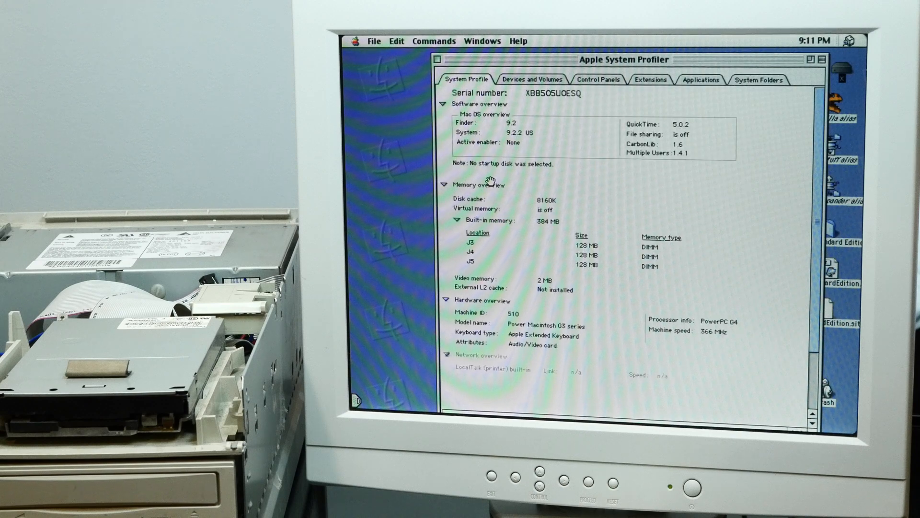
click(446, 354)
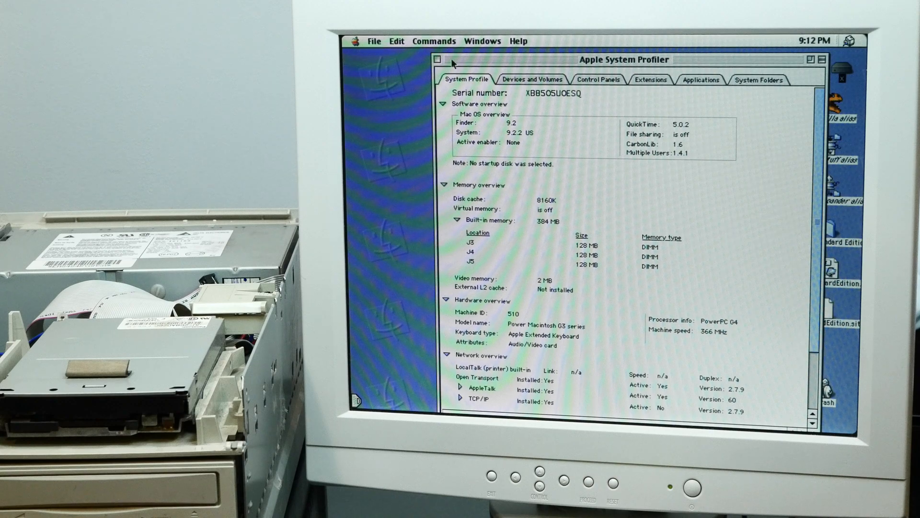
click(437, 59)
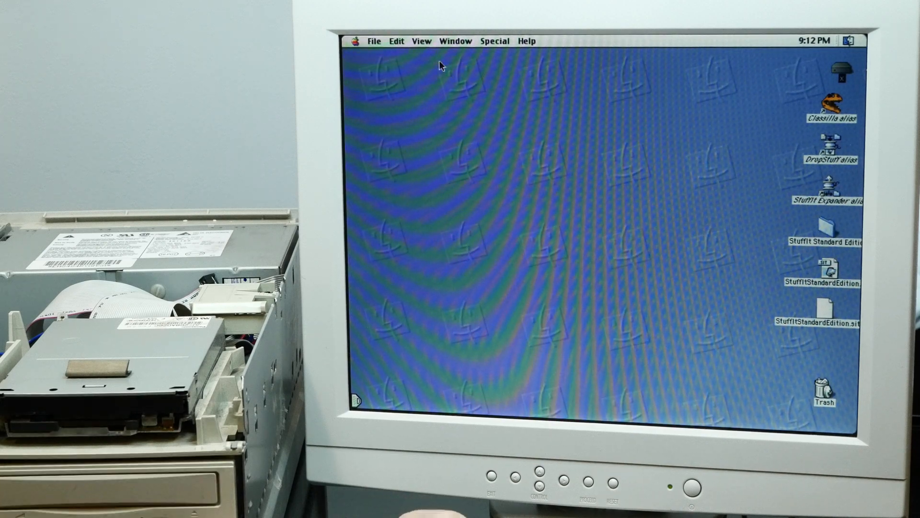
mouse_move(452, 63)
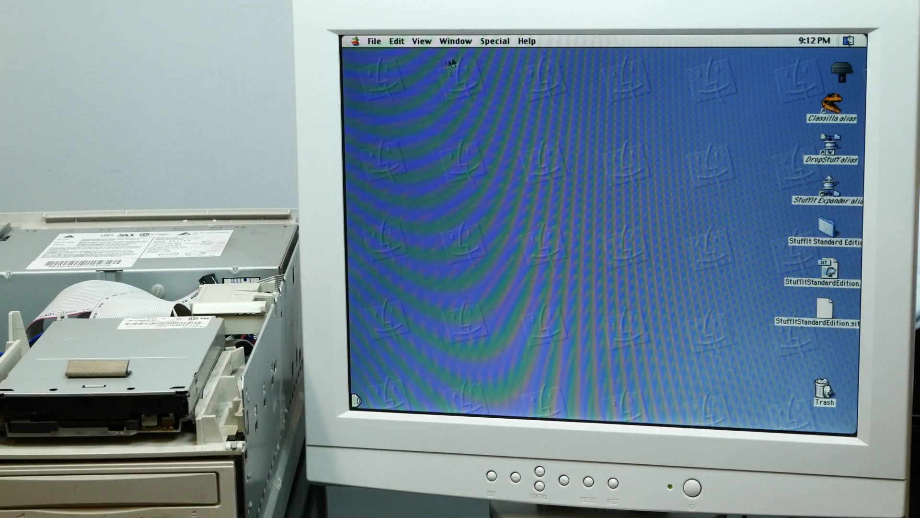